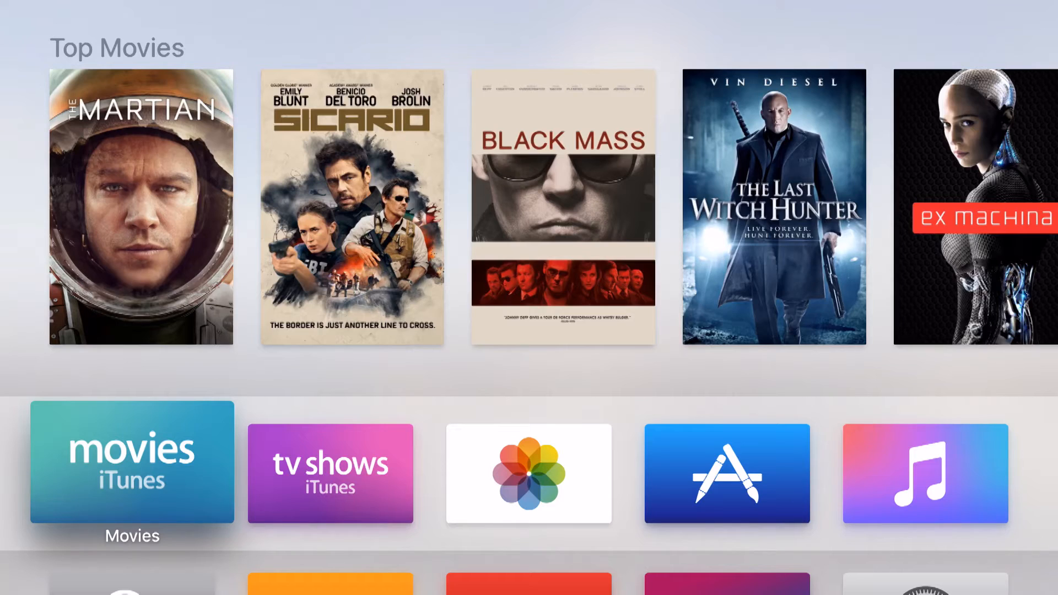
Open the app switcher and swipe past Movies, Crossy Road and Netflix to HBO GO
click(132, 462)
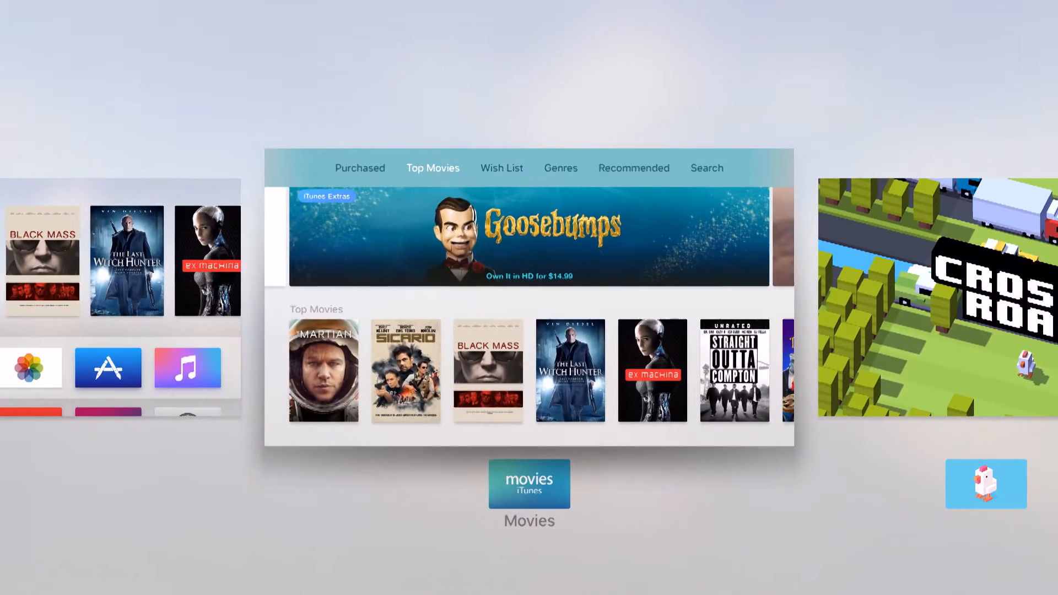
scroll(right, 3)
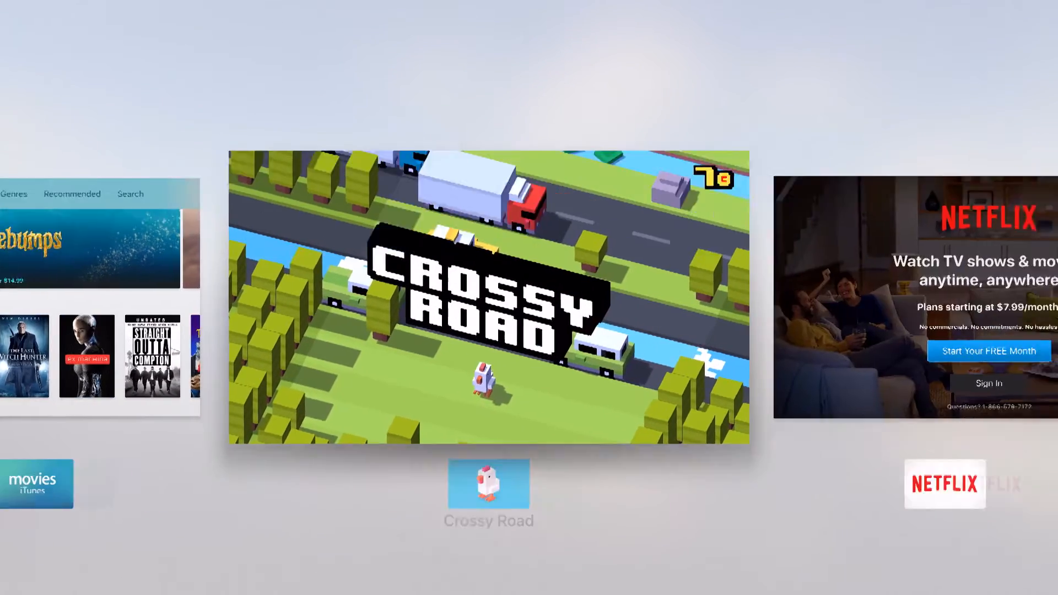
scroll(right, 3)
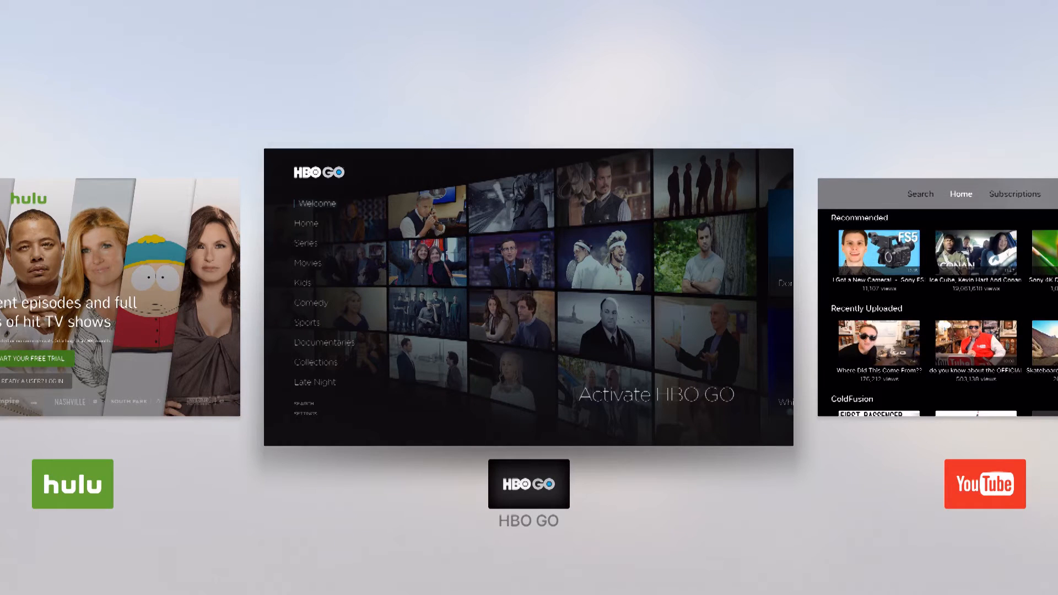
Open HBO GO so it becomes the first recent app, then swipe toward Movies
click(528, 495)
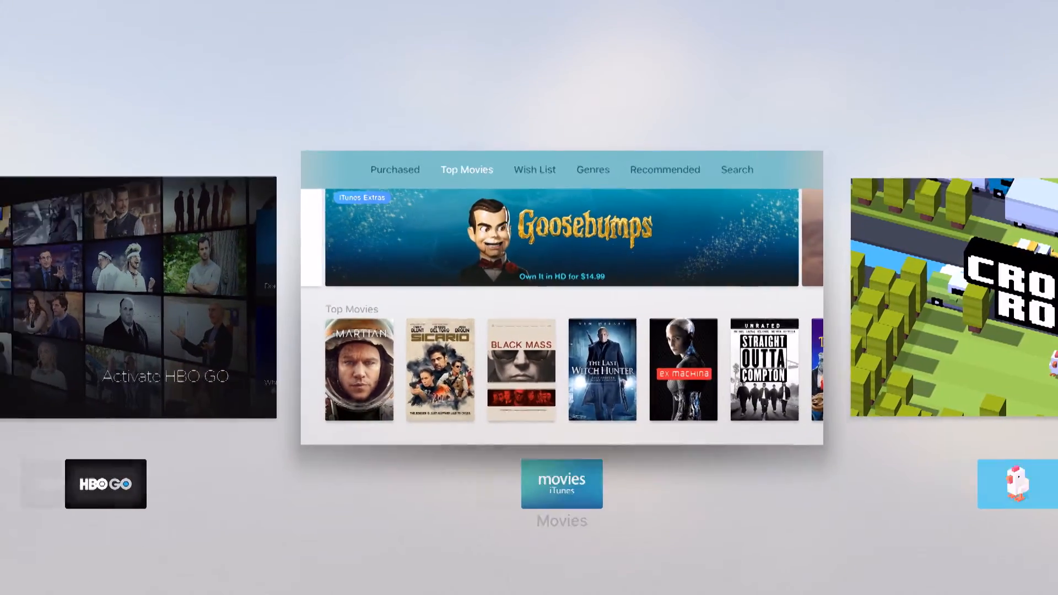
scroll(left, 3)
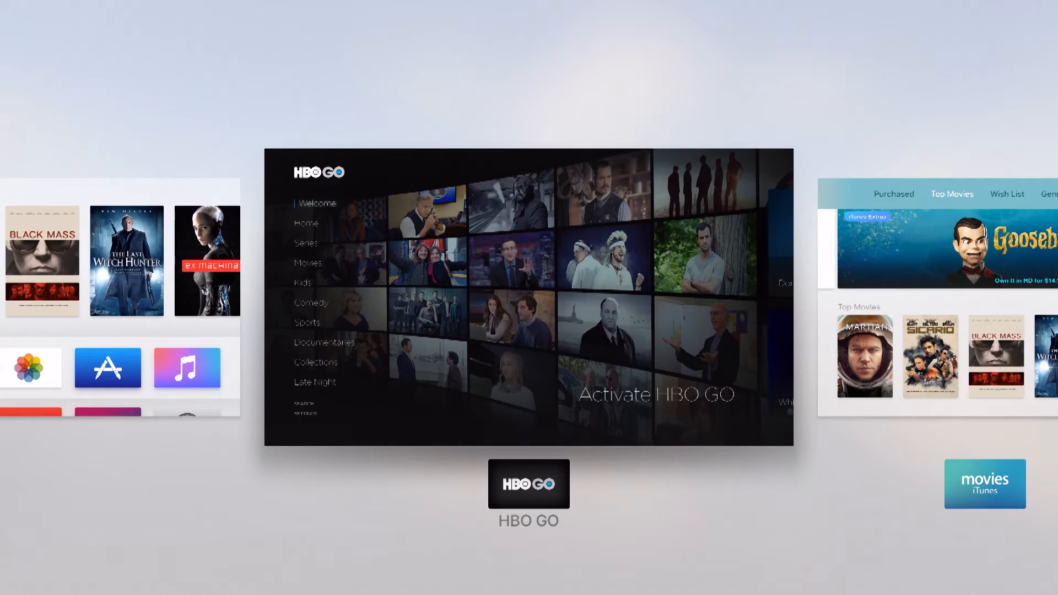
Swipe through the app switcher until the Home screen card, just before HBO GO, is centered
scroll(right, 3)
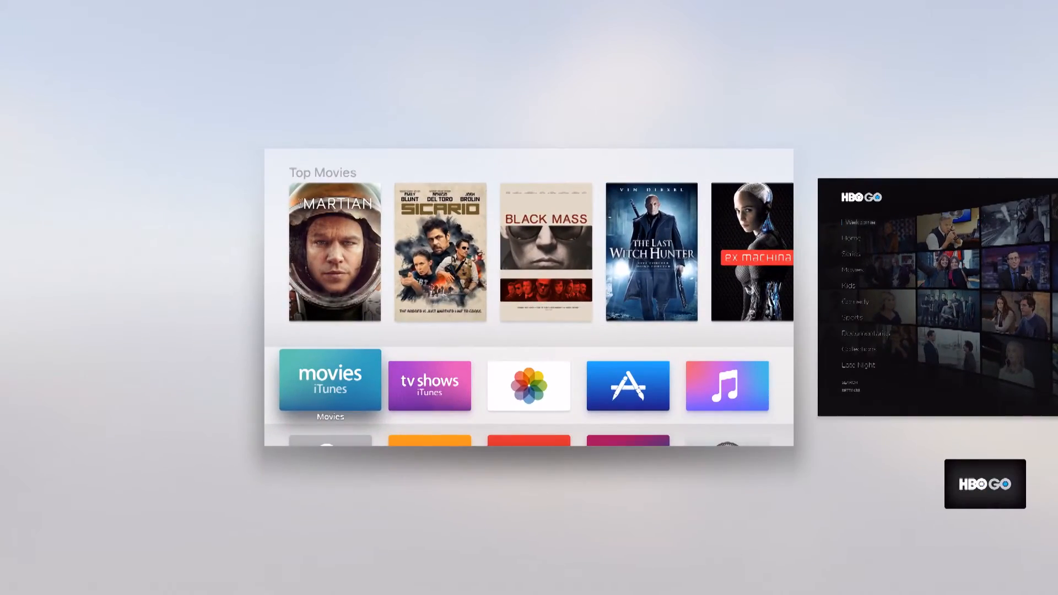
Swipe right past Movies and Crossy Road until the Netflix card is centered
scroll(right, 3)
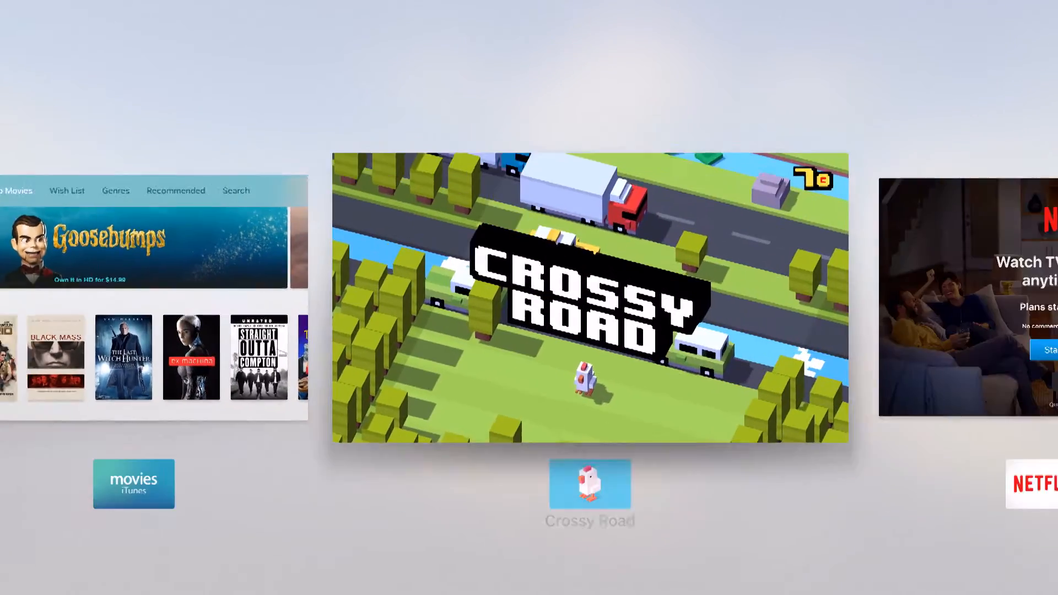
scroll(right, 3)
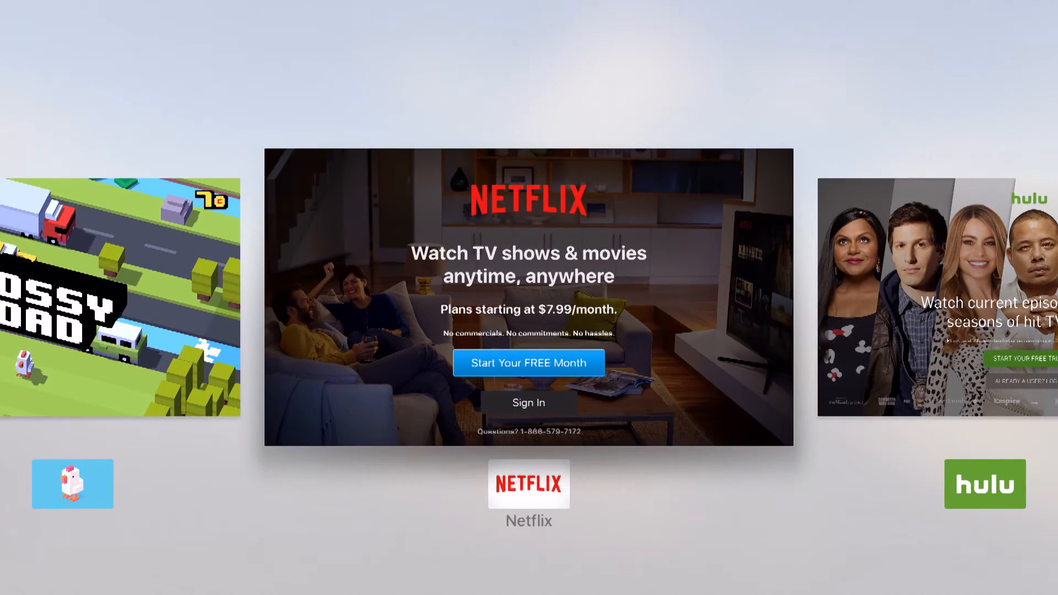